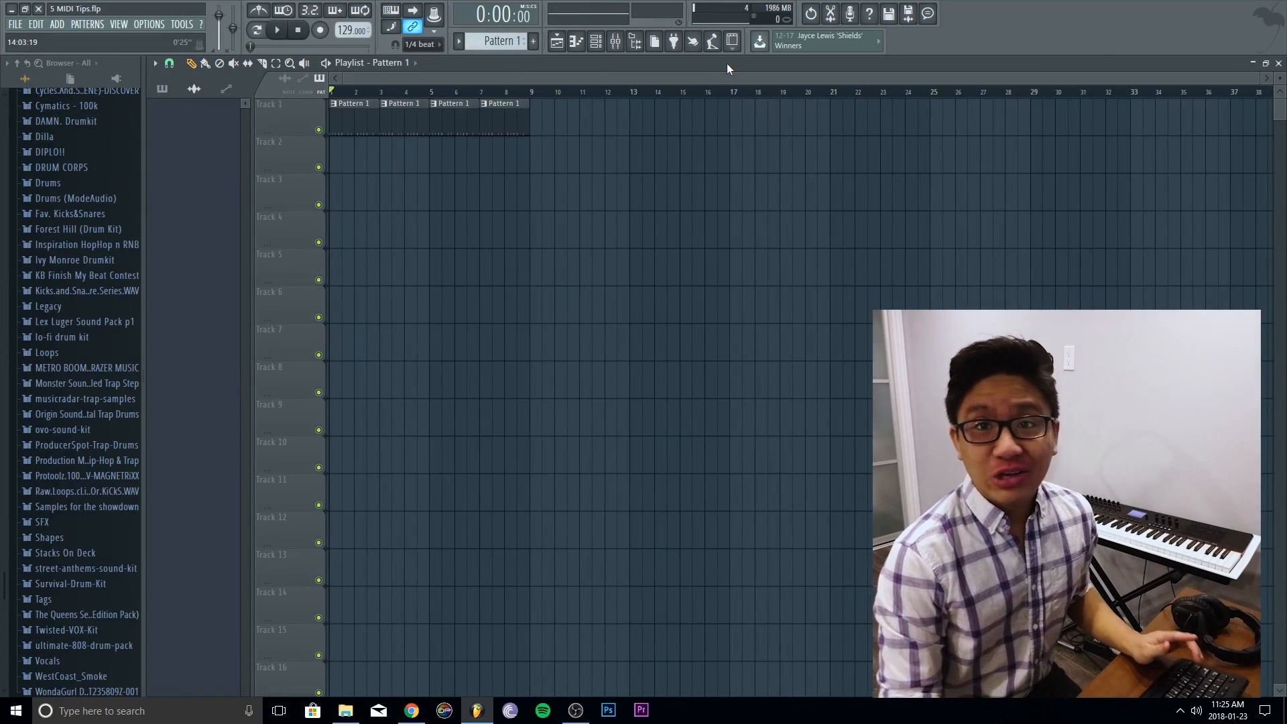
mouse_move(710, 41)
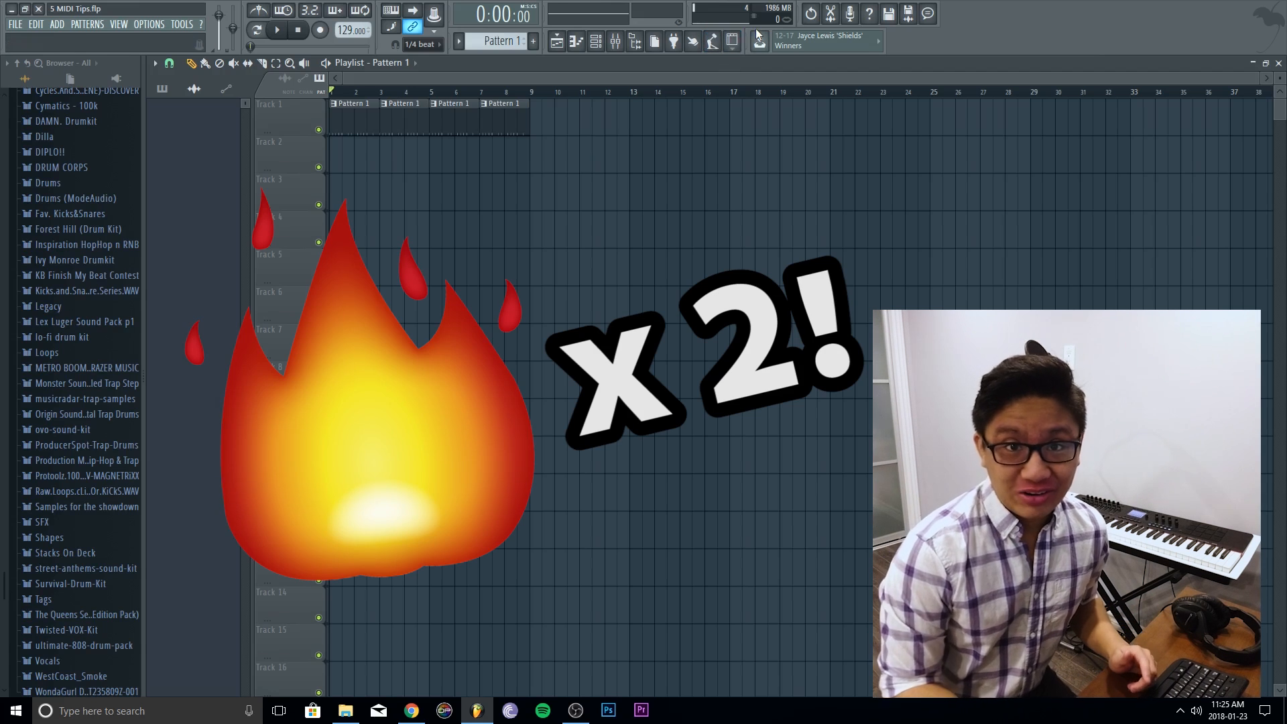
- Cut the Lounge Lizard EP-4 chords into shorter rhythmic pieces with the slice tool (C)
click(276, 31)
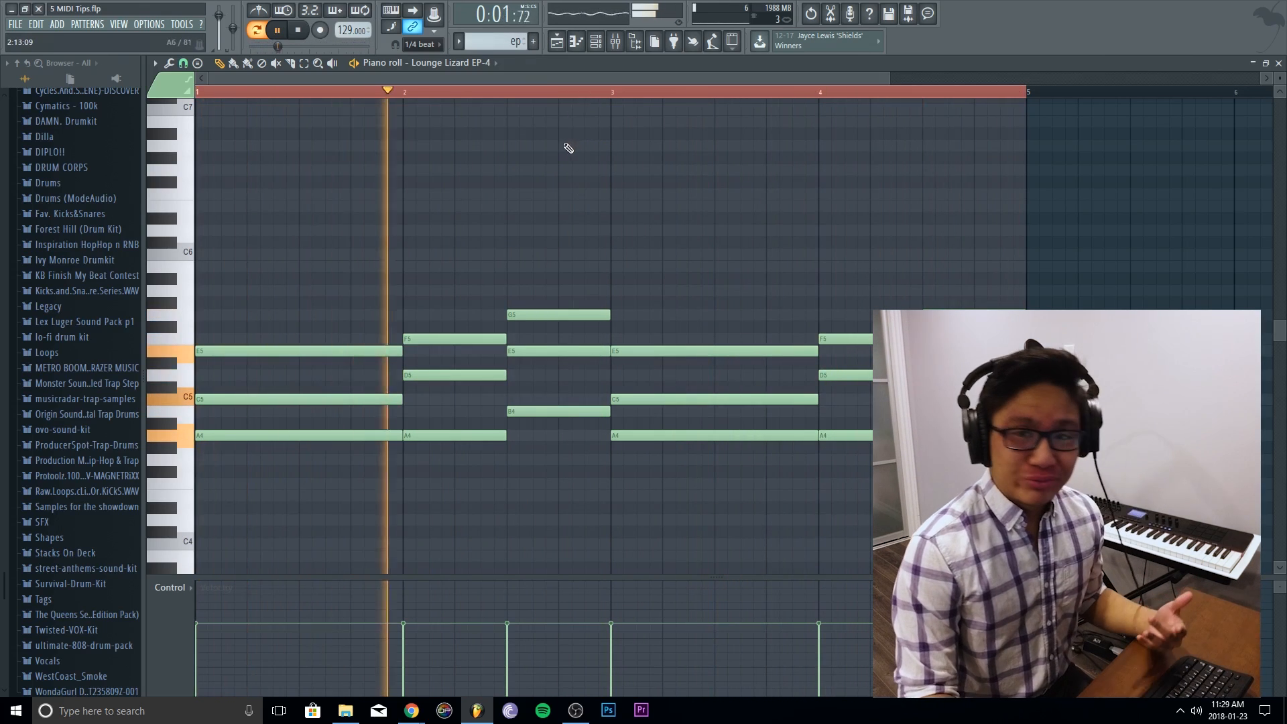
key(c)
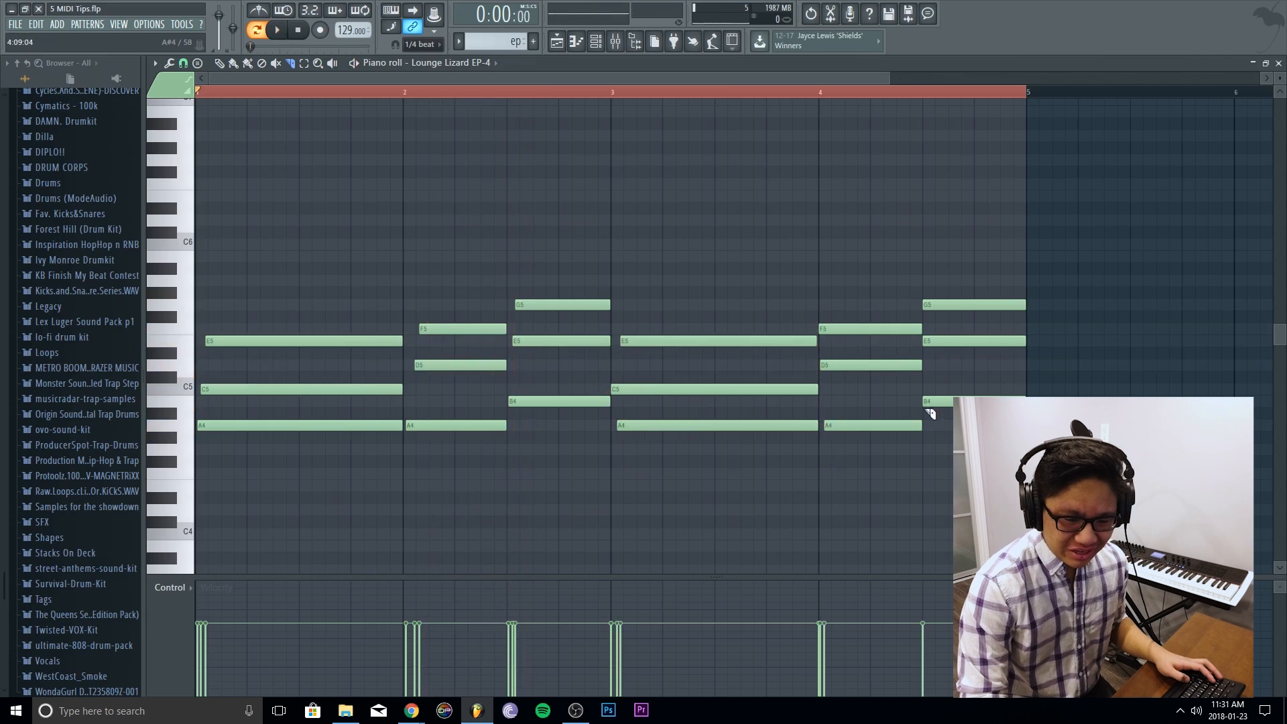
click(277, 31)
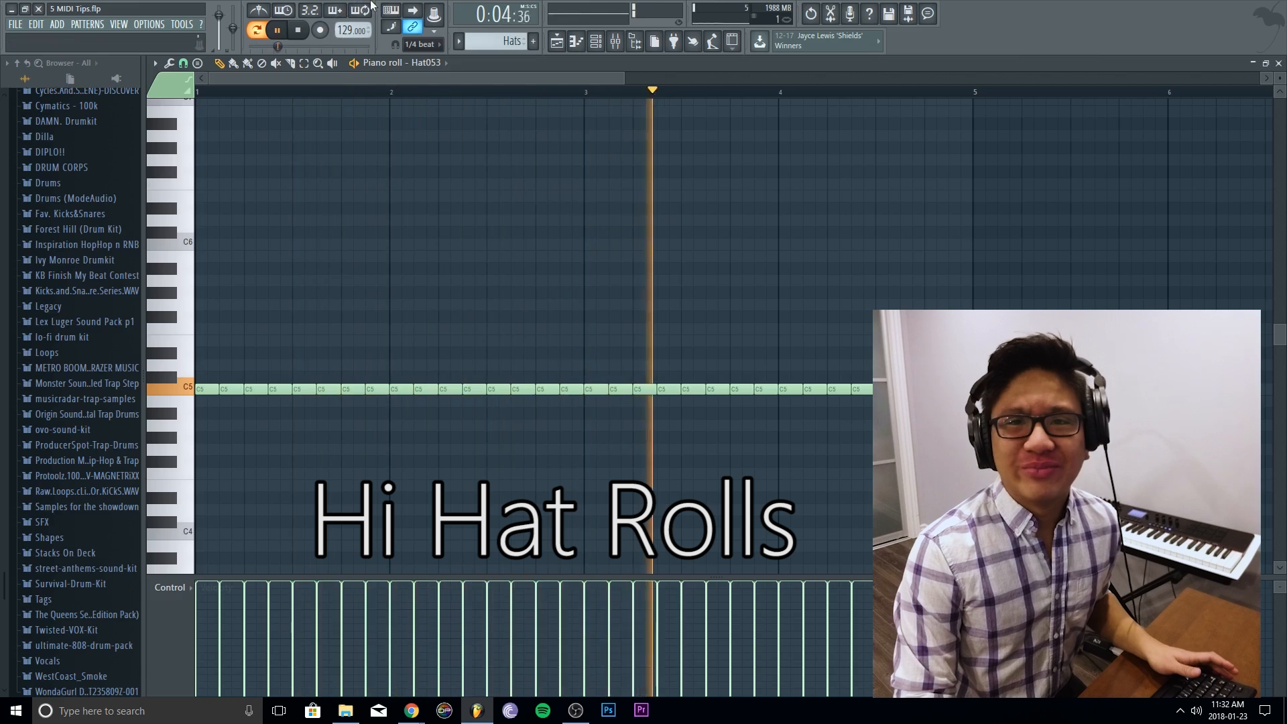
- Chop one Hat053 hi-hat note into a roll via the Piano roll chopper, adjusting Time mul
click(296, 31)
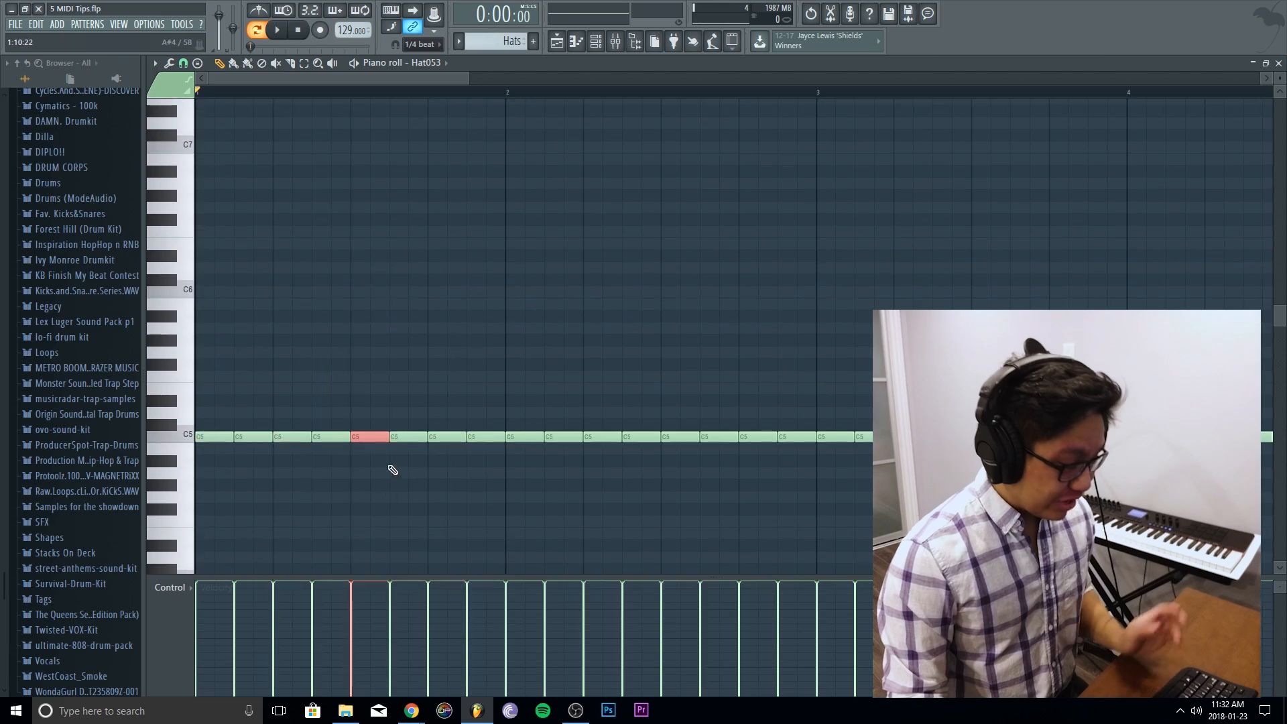
key(alt+u)
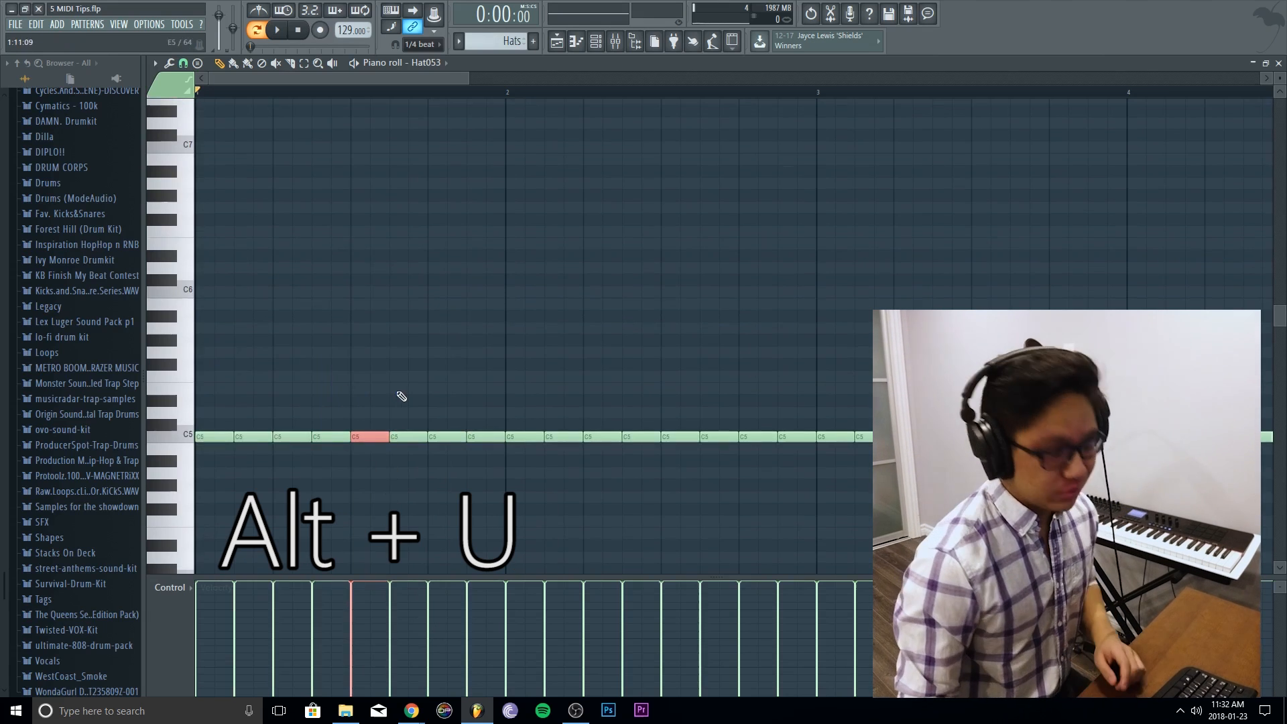
key(alt+u)
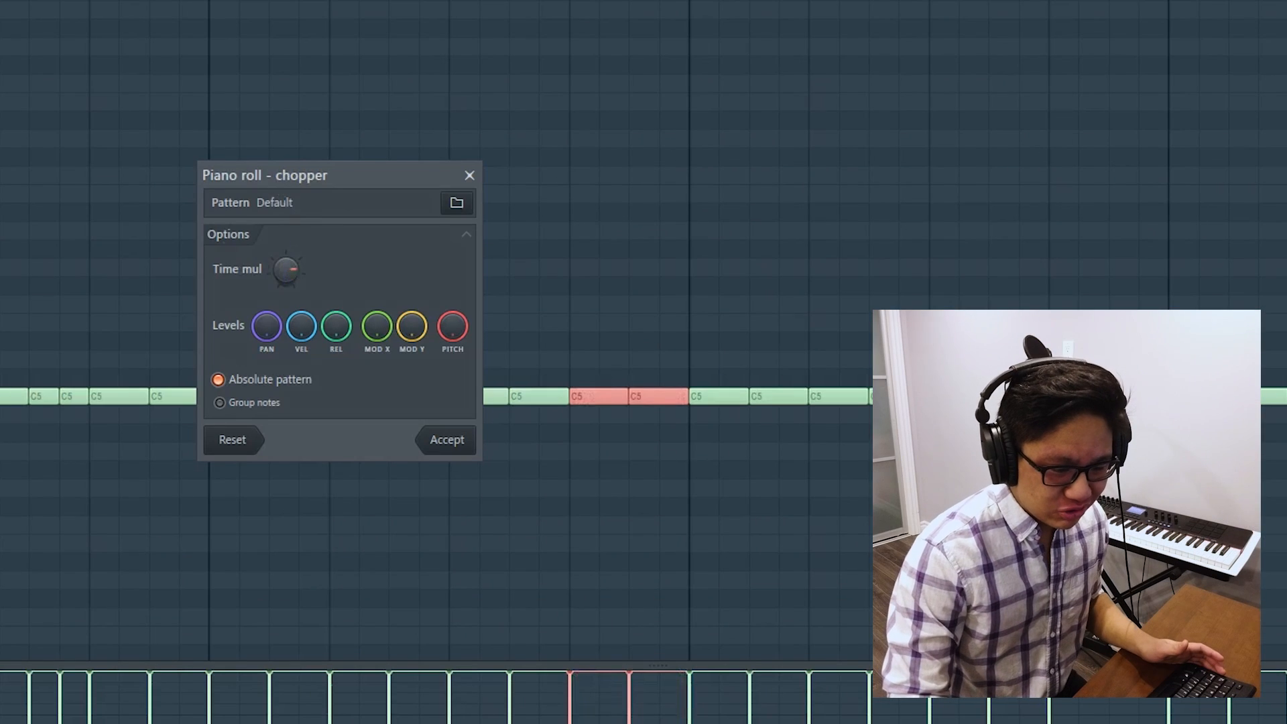
drag(287, 270, 287, 247)
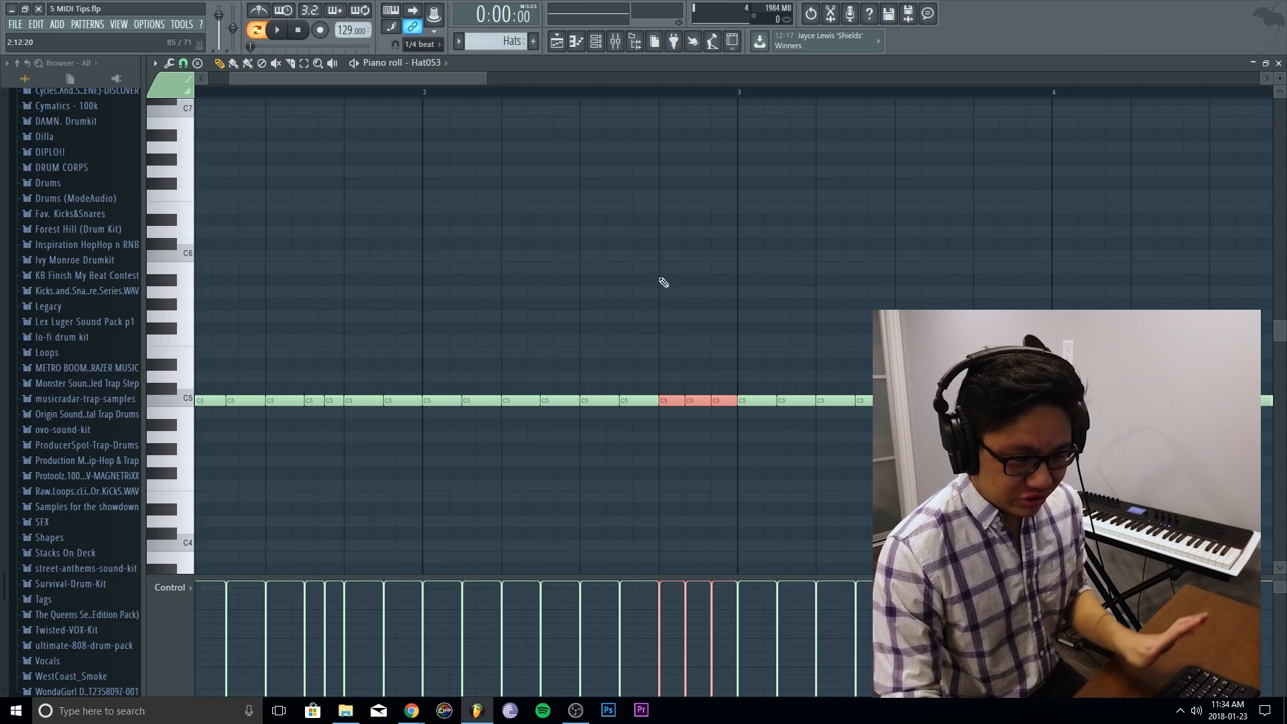
- Quick-chop three more Hat053 hi-hat notes into triplet rolls with Ctrl+U
key(ctrl+u)
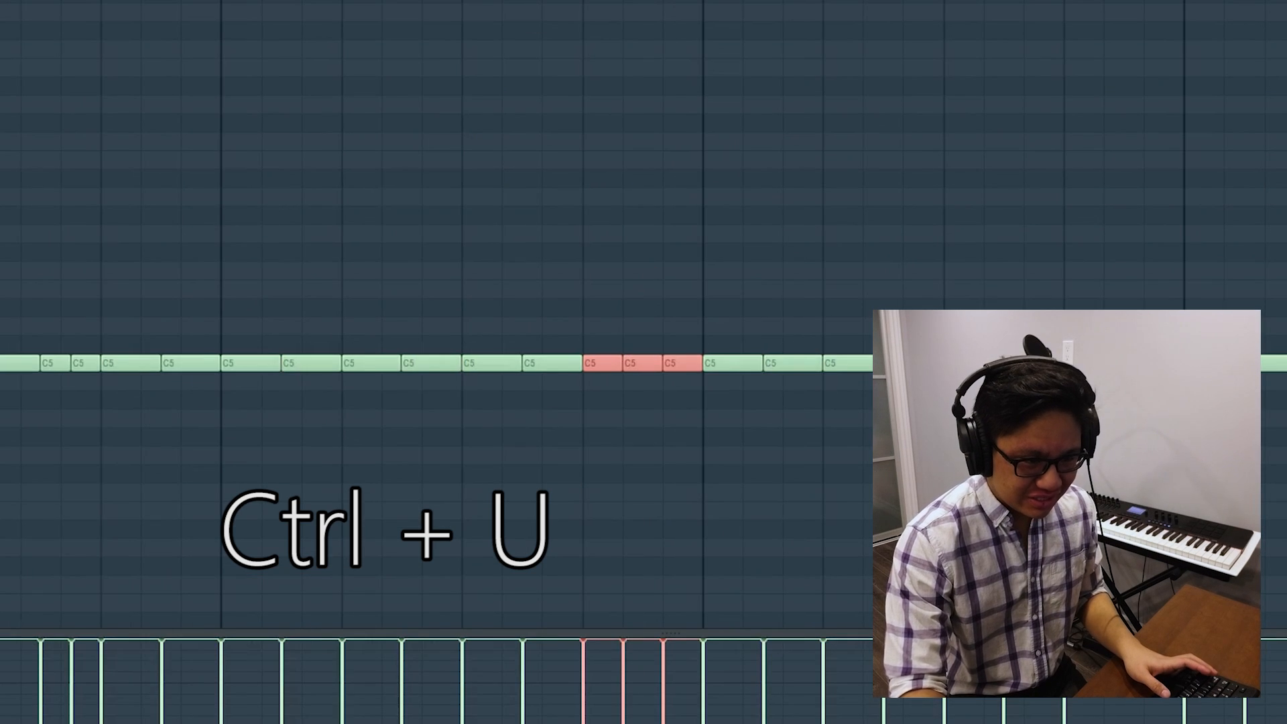
key(ctrl+u)
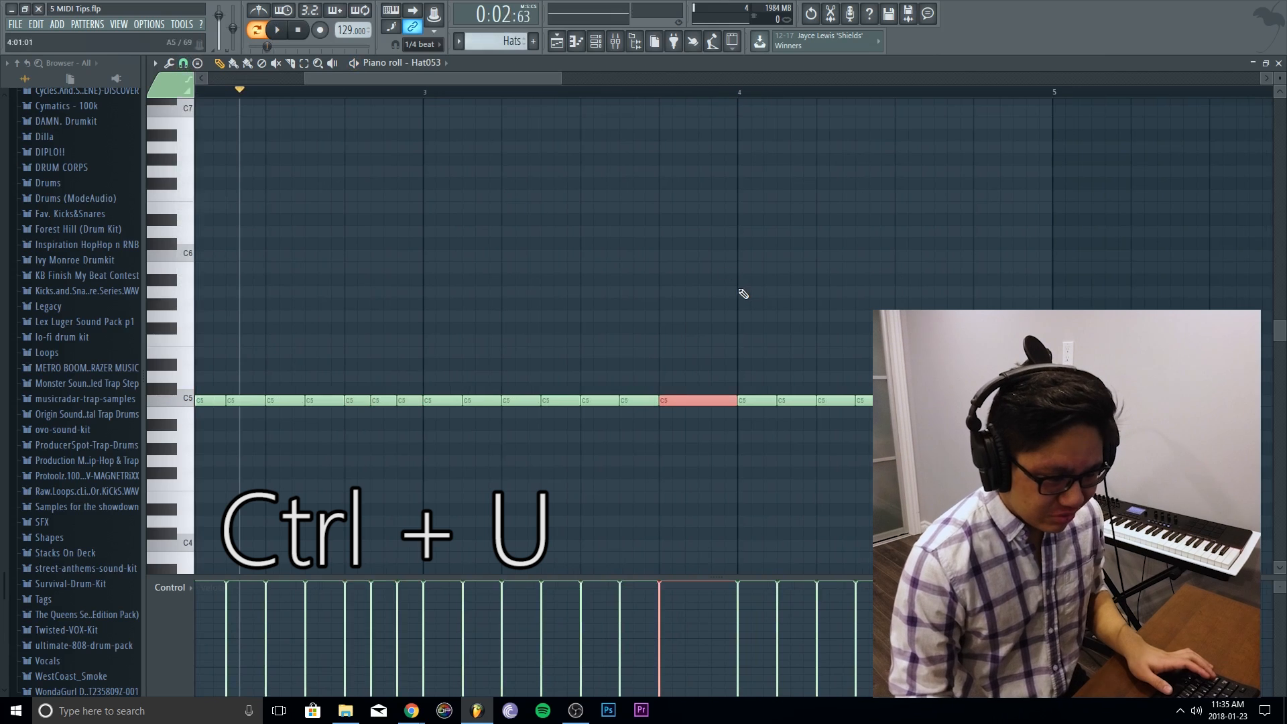
key(ctrl+u)
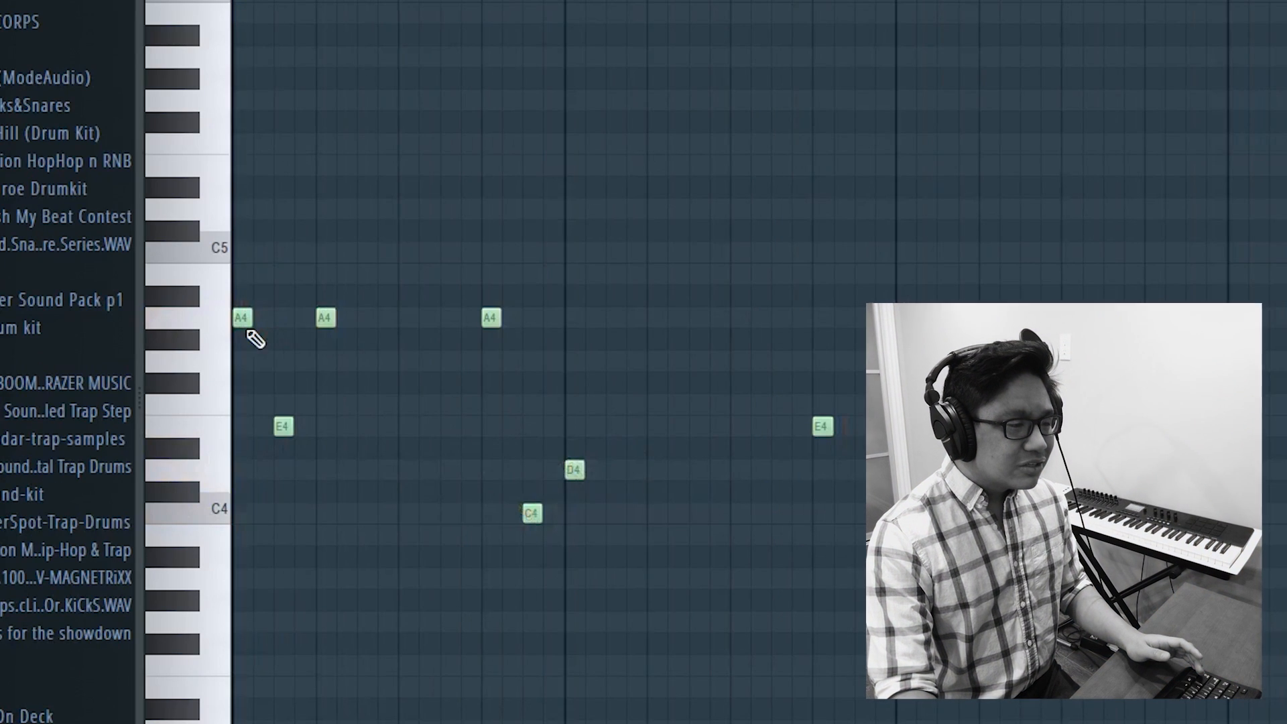
- Apply Legato to the Wonda 808 notes so each holds until the next begins
click(255, 319)
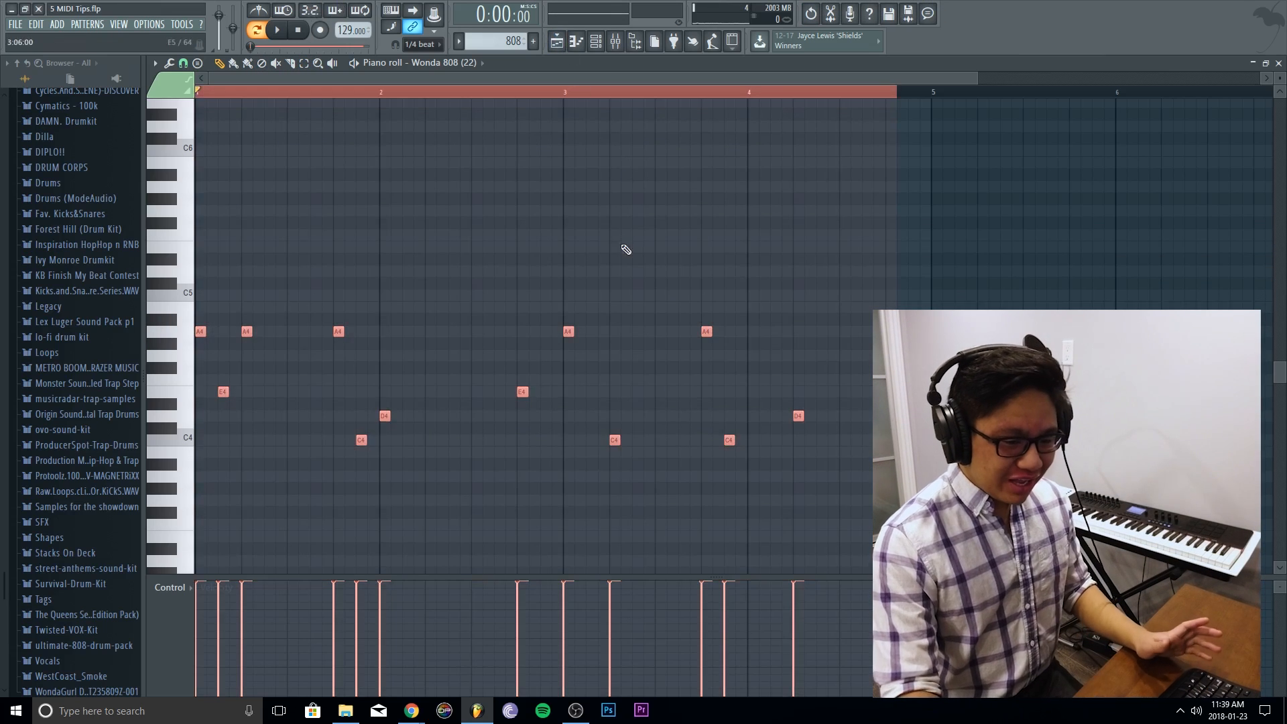
key(ctrl+l)
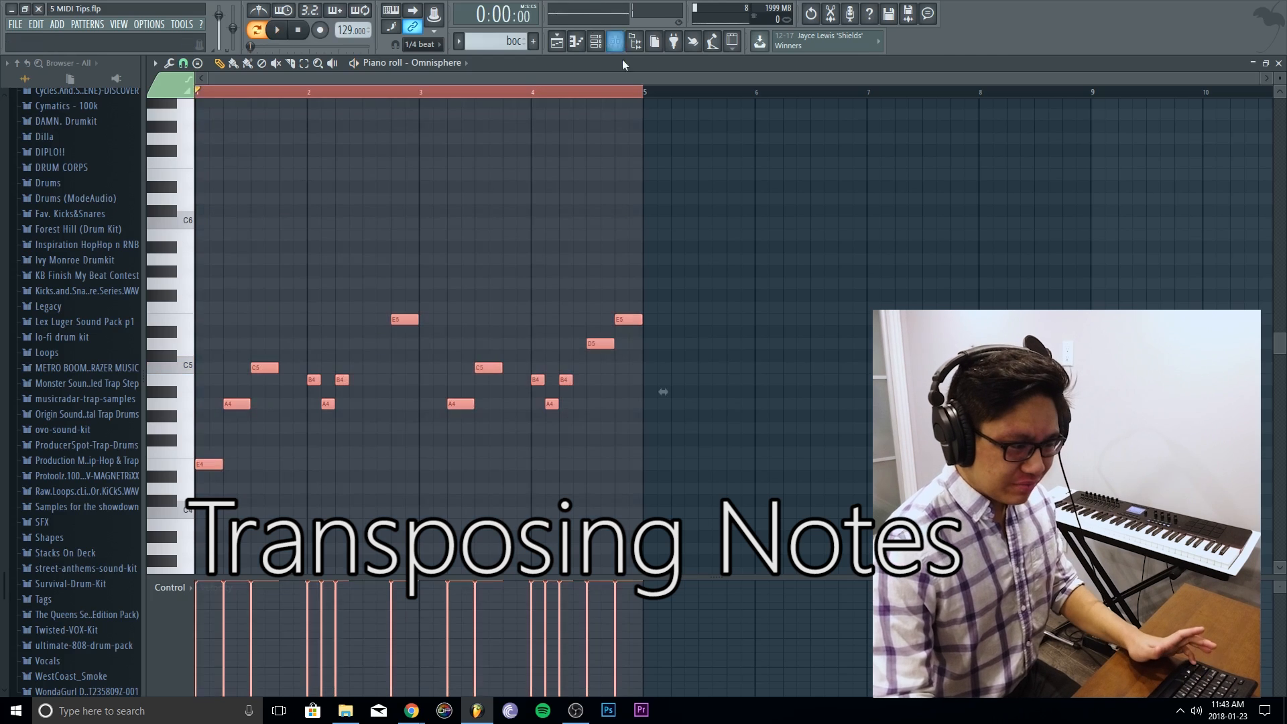
- Shift all Omnisphere bell notes up one octave with Ctrl+Up
key(ctrl+up)
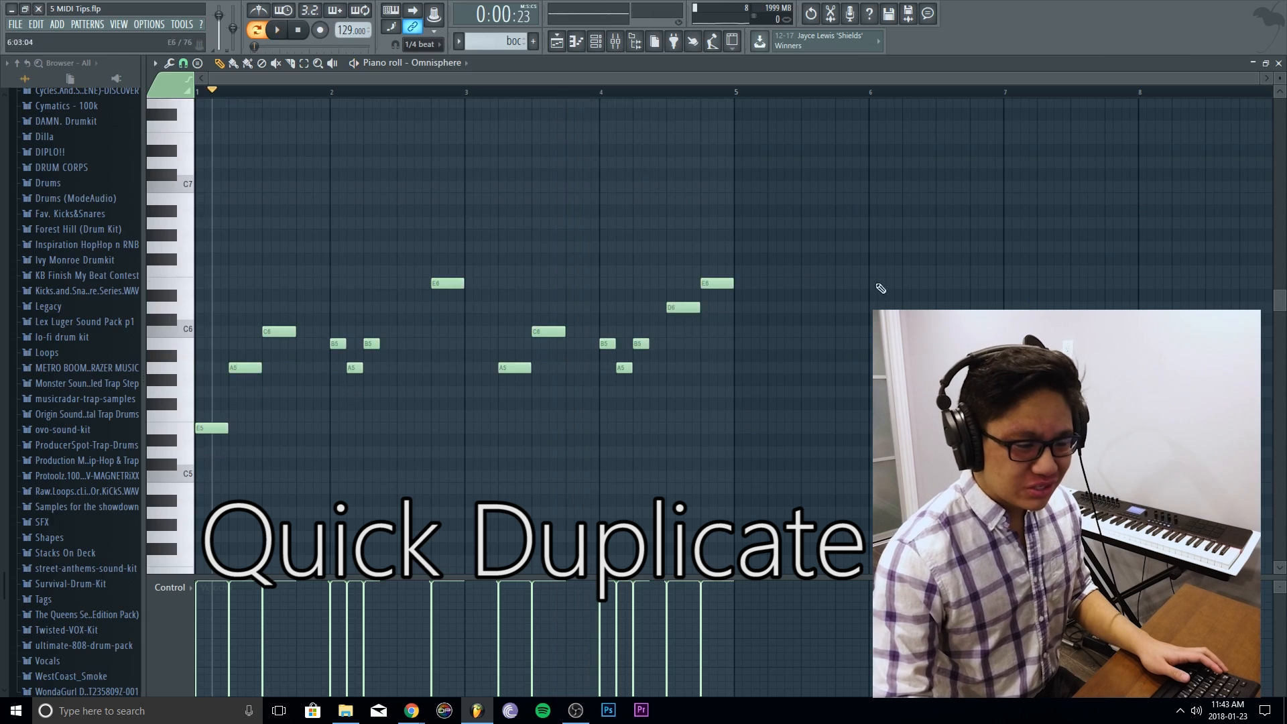
- Duplicate the selected Omnisphere melody directly after itself with Ctrl+B
key(ctrl+b)
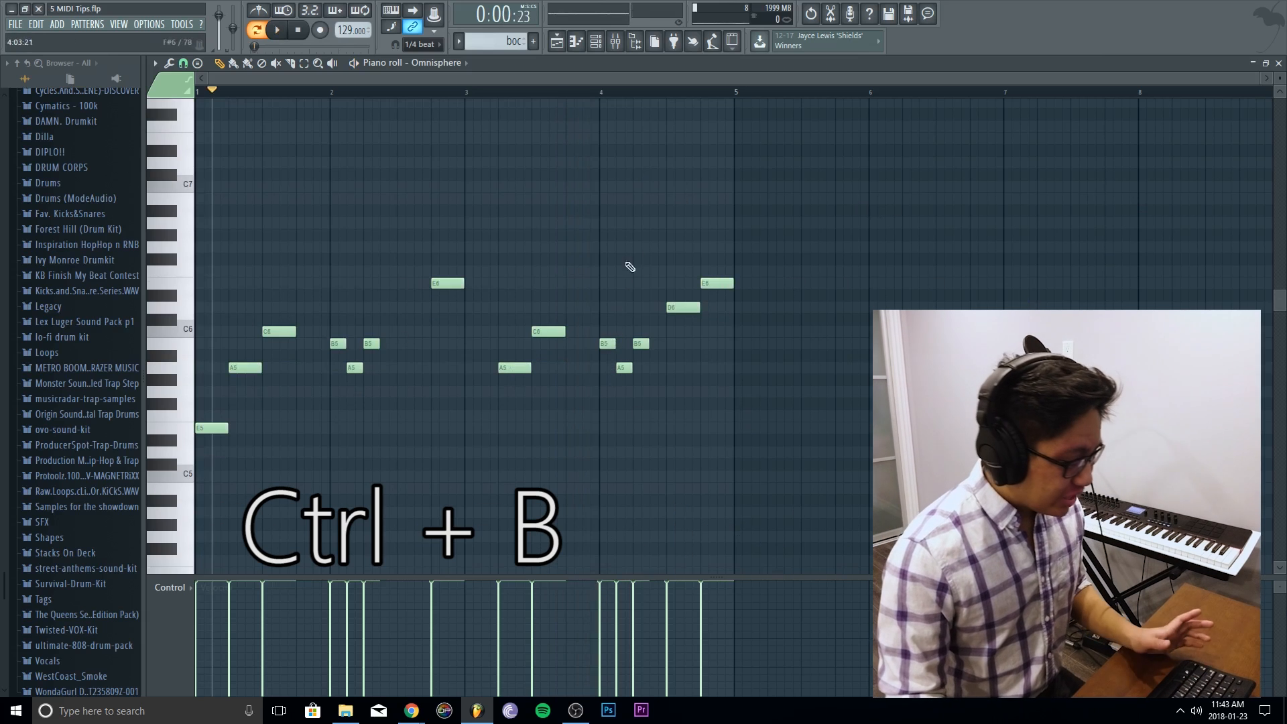